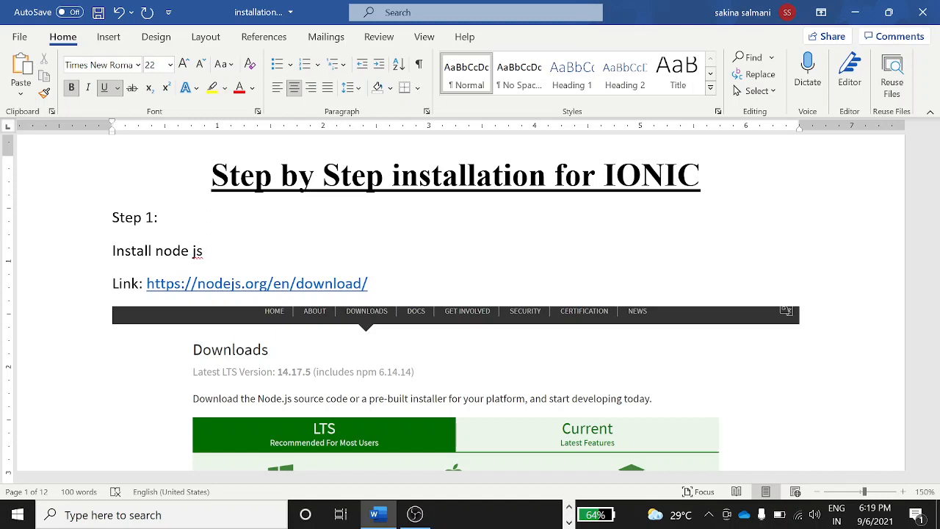
pyautogui.moveTo(440, 337)
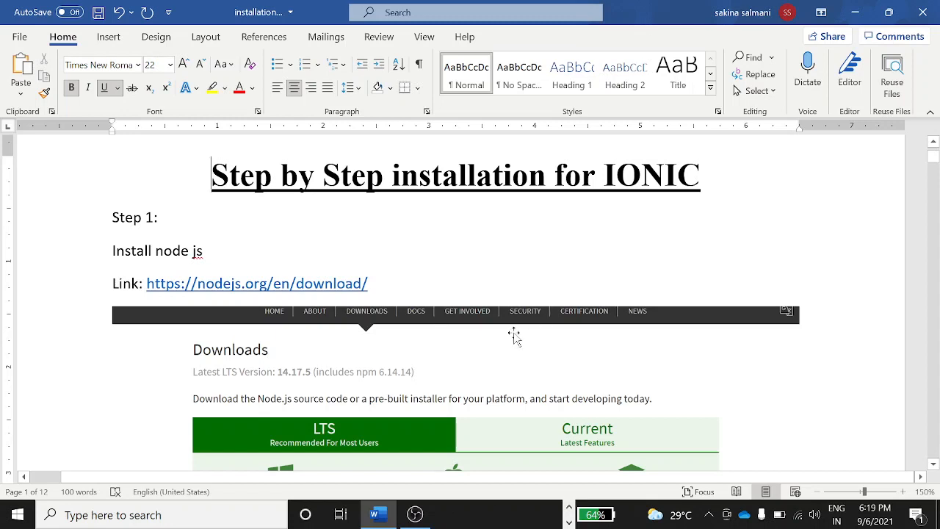
# Step: Scroll past the Node.js download page image to Step 2's setup wizard welcome screenshot
pyautogui.scroll(-3)
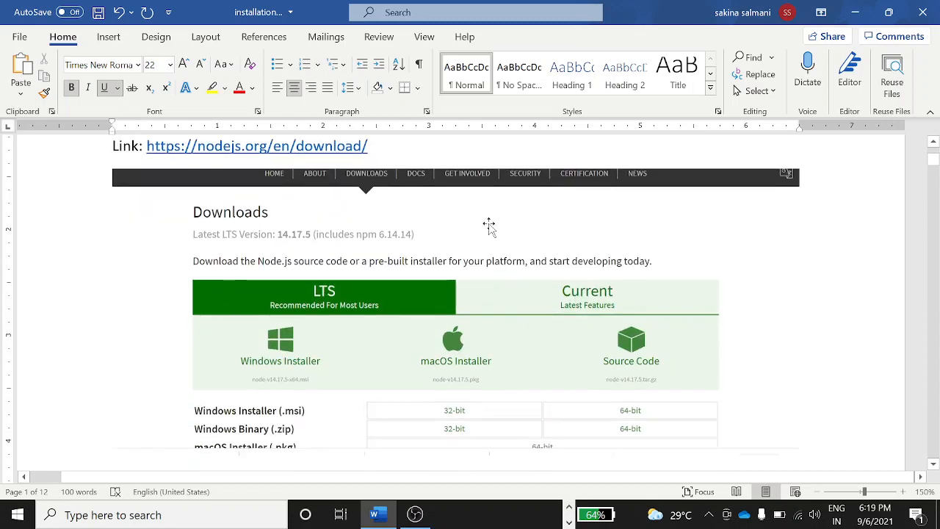
pyautogui.moveTo(404, 418)
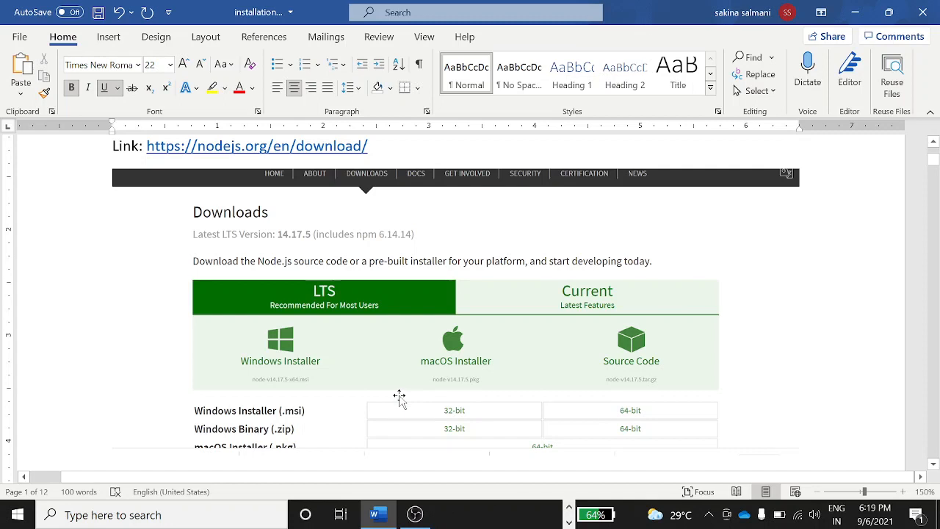
pyautogui.scroll(-3)
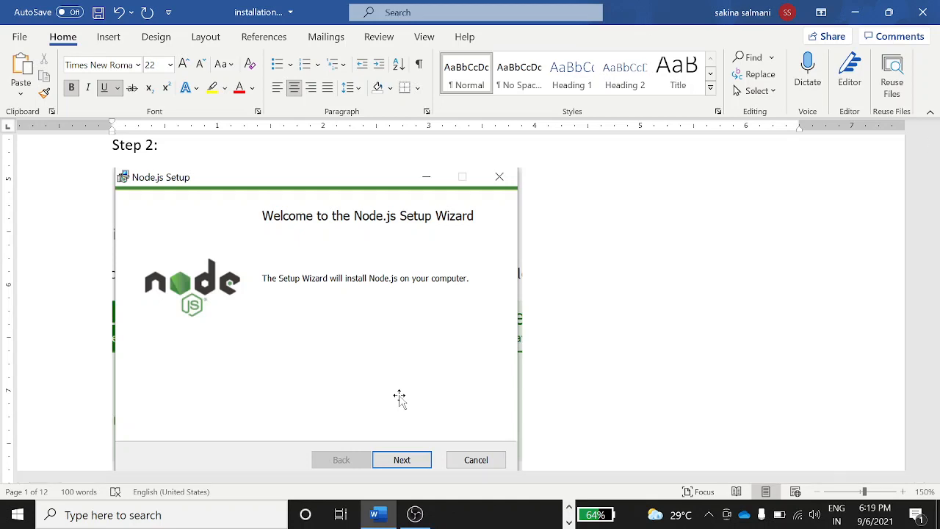
pyautogui.moveTo(330, 397)
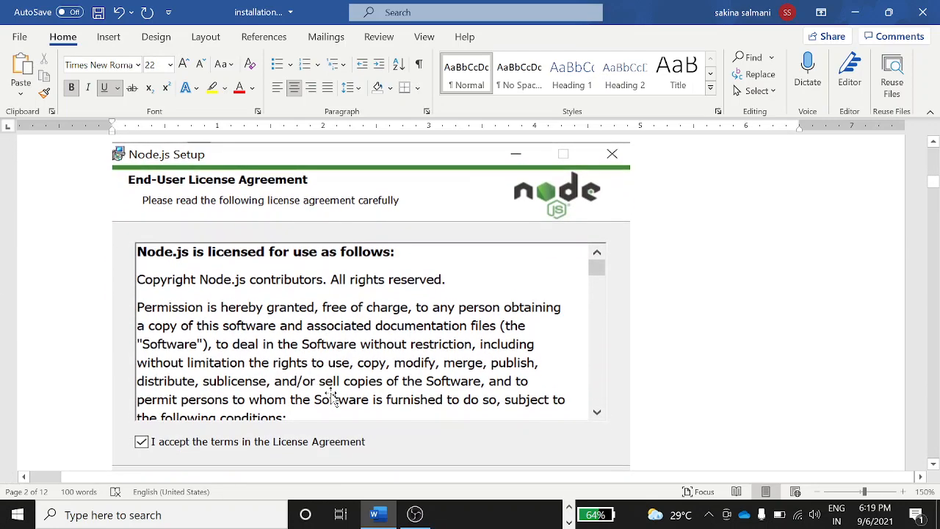
pyautogui.moveTo(329, 408)
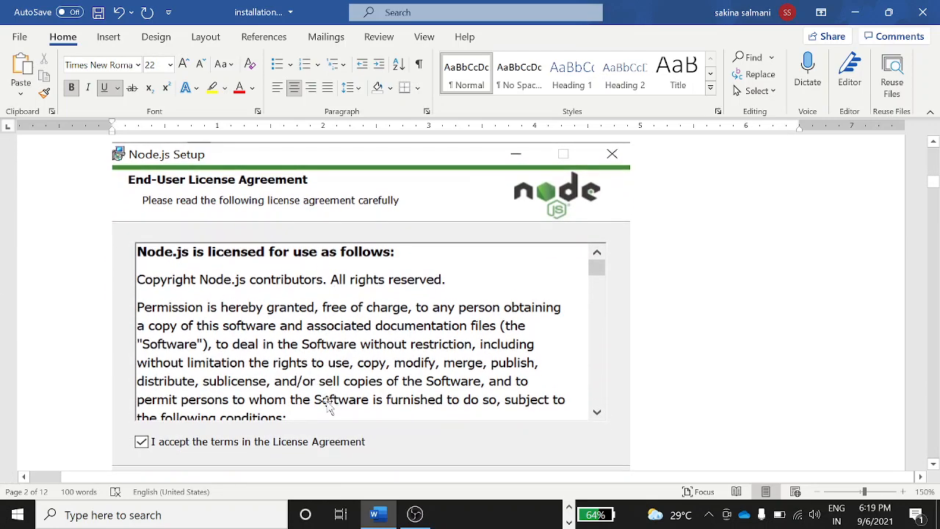
# Step: Move through pages 2–3 past the license, destination folder, custom setup and disk space images
pyautogui.click(483, 239)
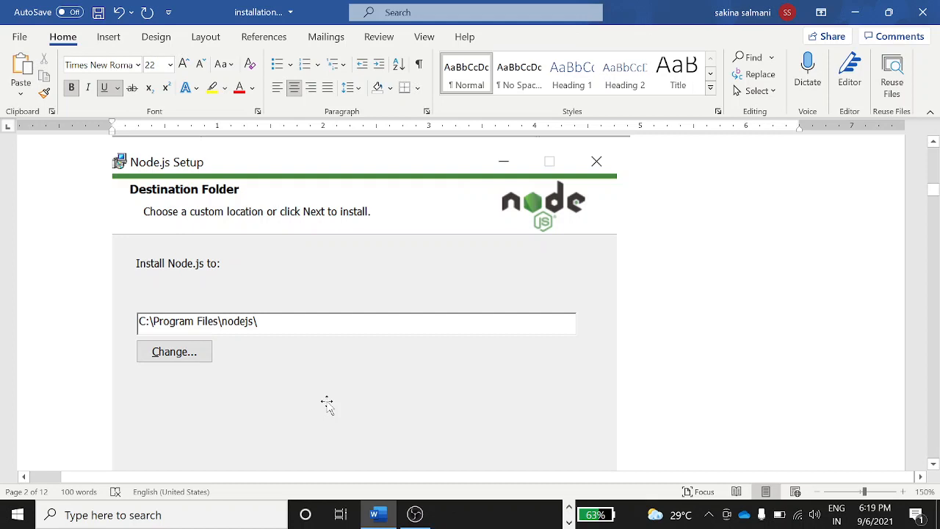
pyautogui.moveTo(235, 415)
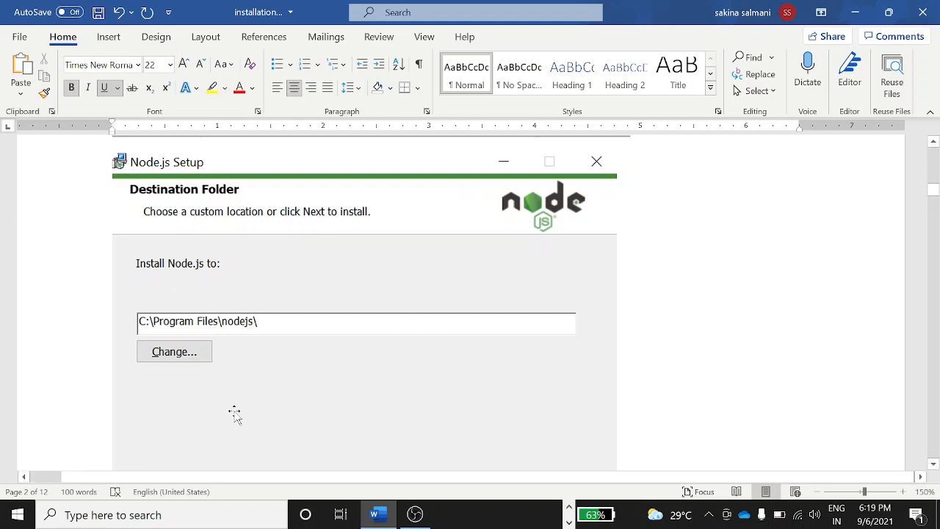
pyautogui.moveTo(306, 327)
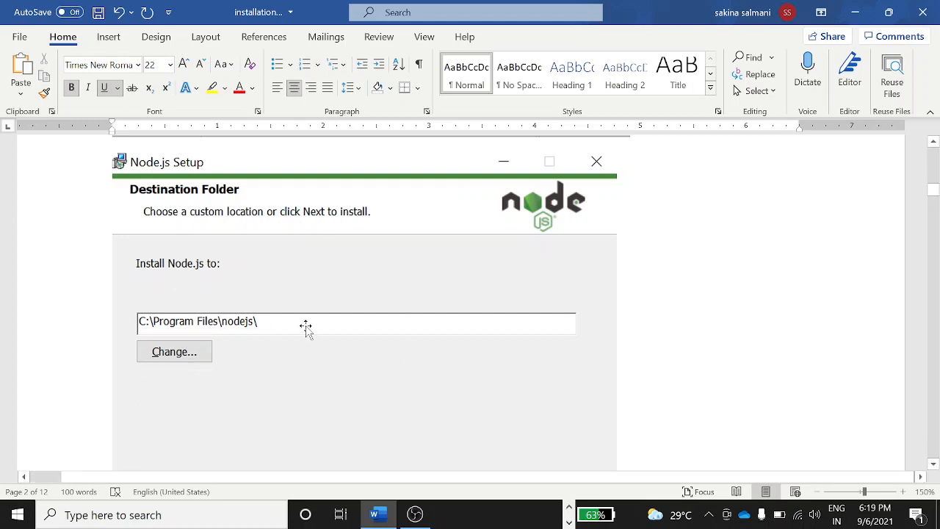
pyautogui.moveTo(149, 388)
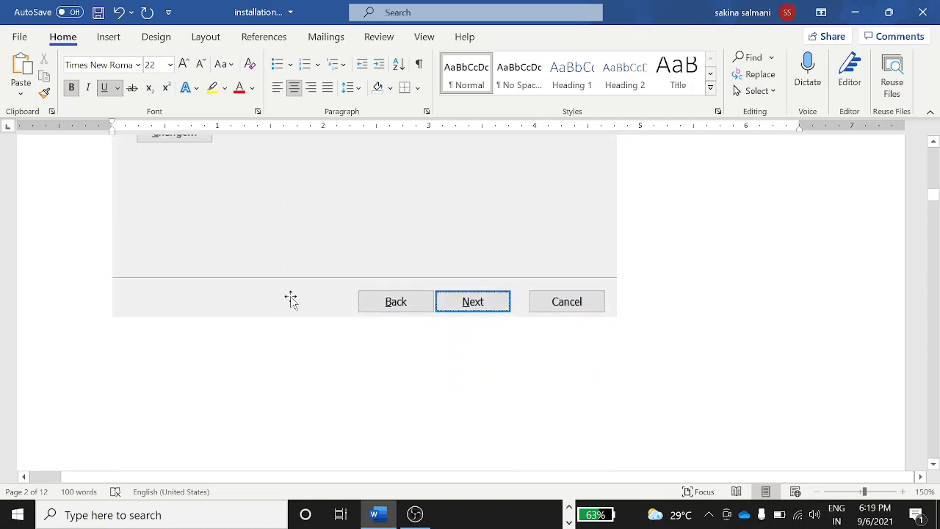
pyautogui.click(473, 301)
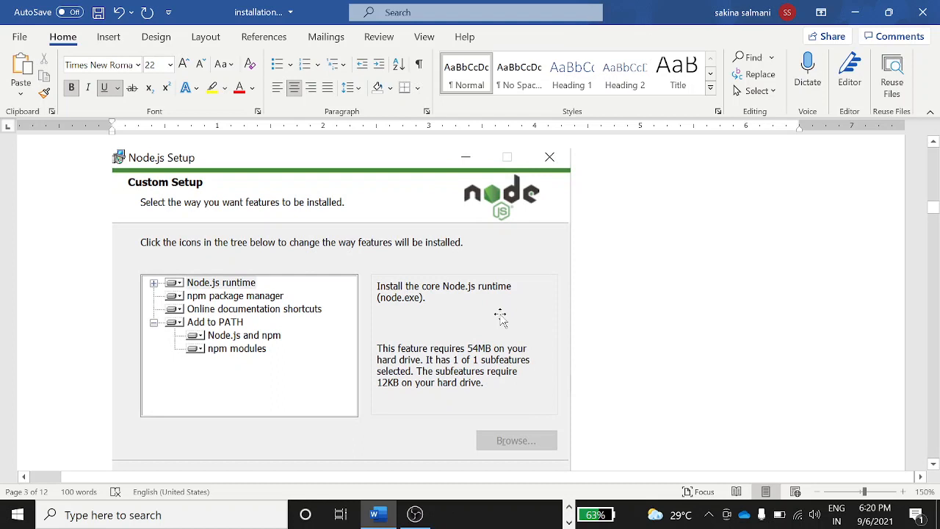
pyautogui.moveTo(415, 399)
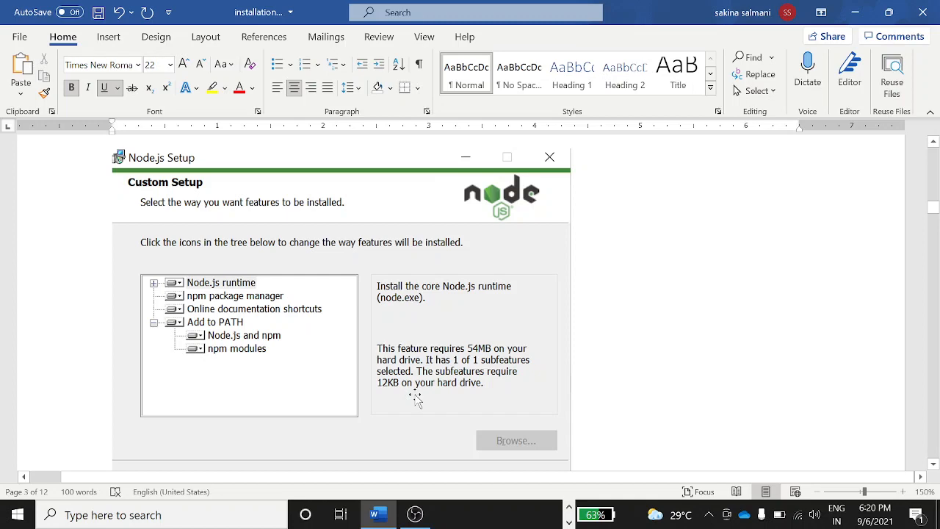
pyautogui.click(284, 350)
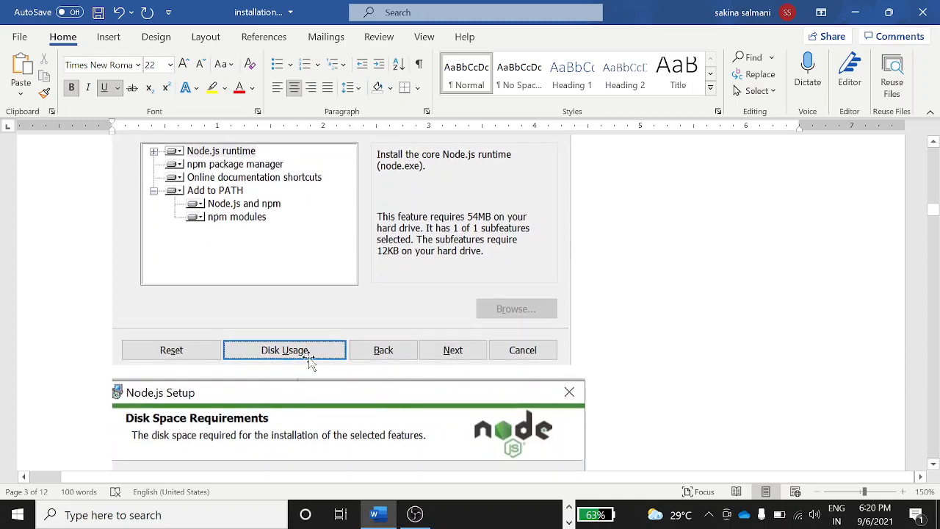
pyautogui.click(284, 350)
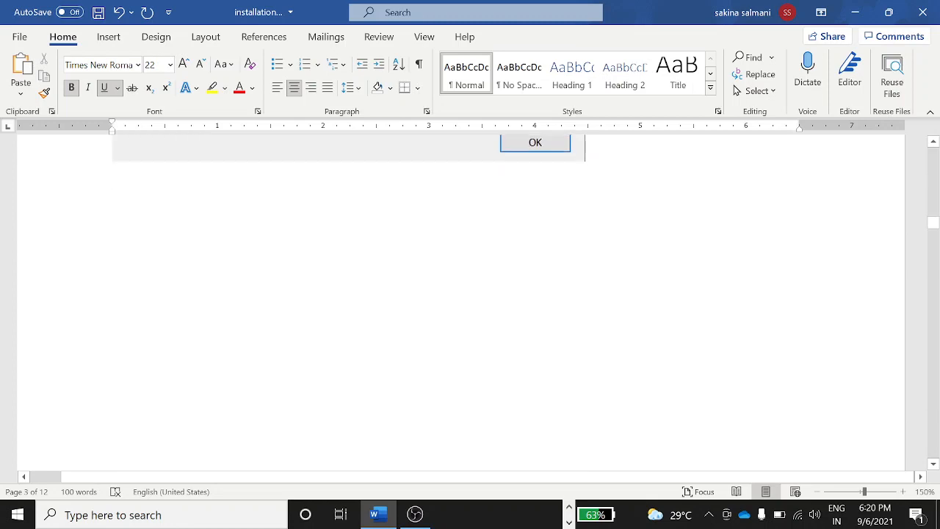
# Step: Move past the native modules, install and Completed Node.js Setup Wizard screenshots on page 5
pyautogui.click(535, 142)
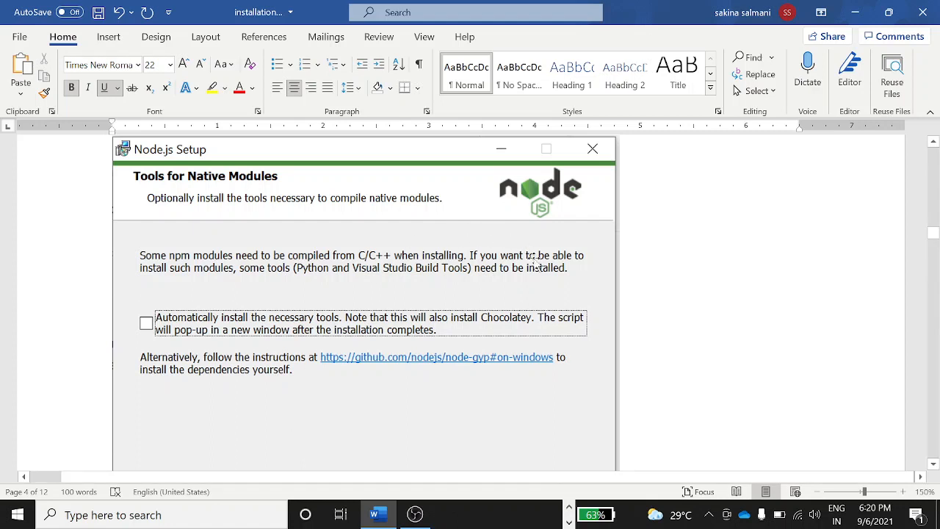
pyautogui.moveTo(529, 319)
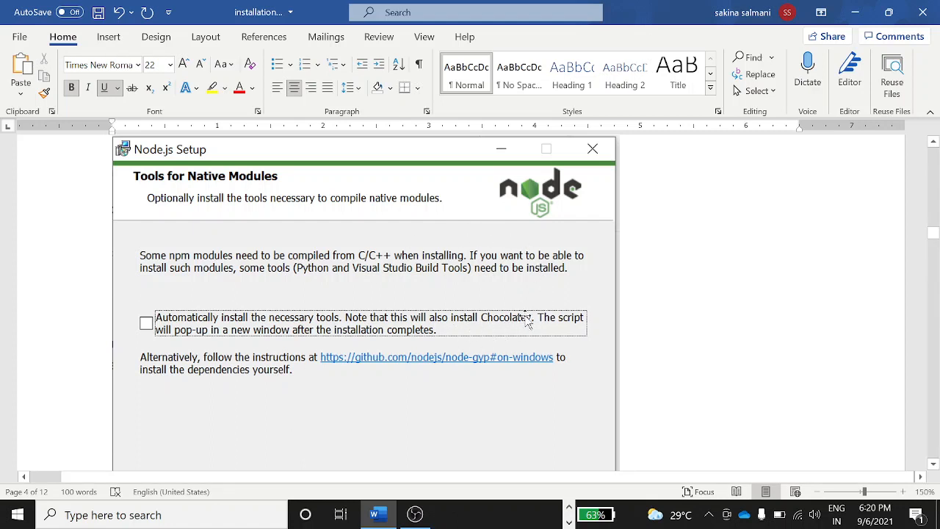
pyautogui.click(471, 376)
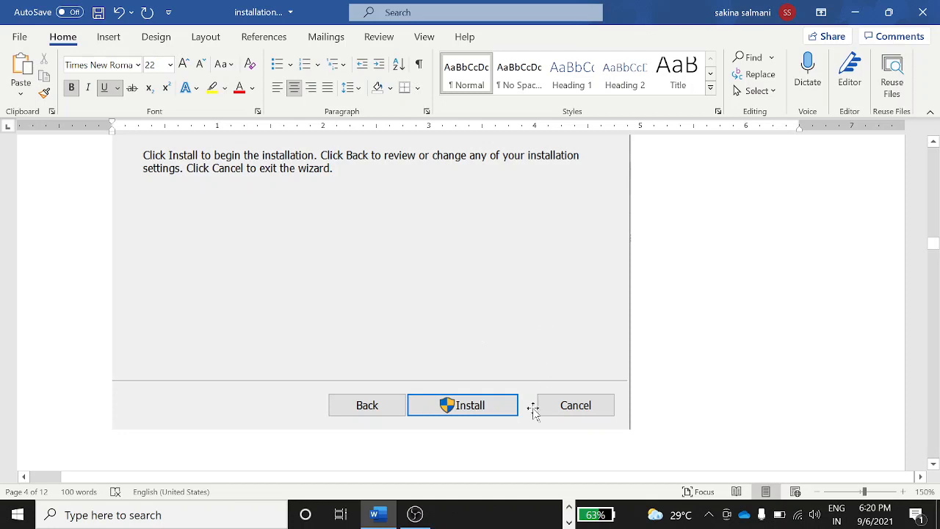
pyautogui.click(463, 405)
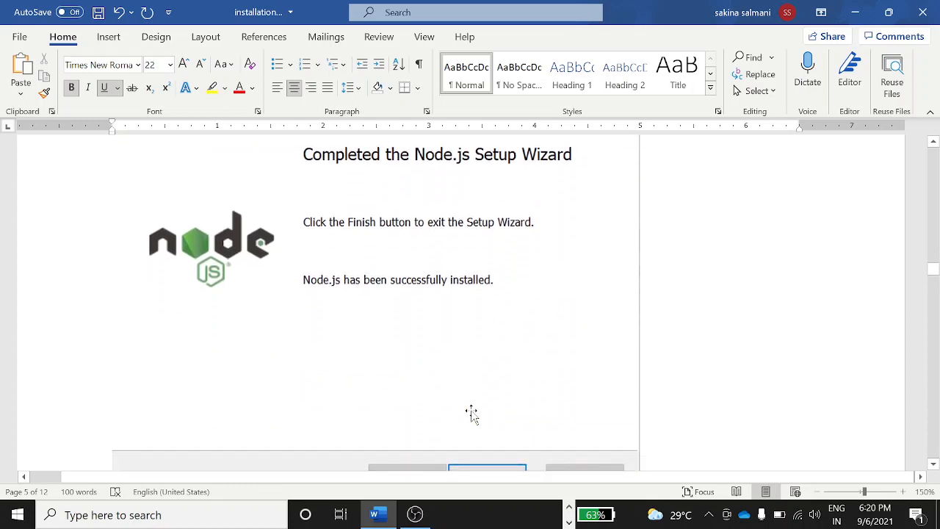
pyautogui.scroll(-3)
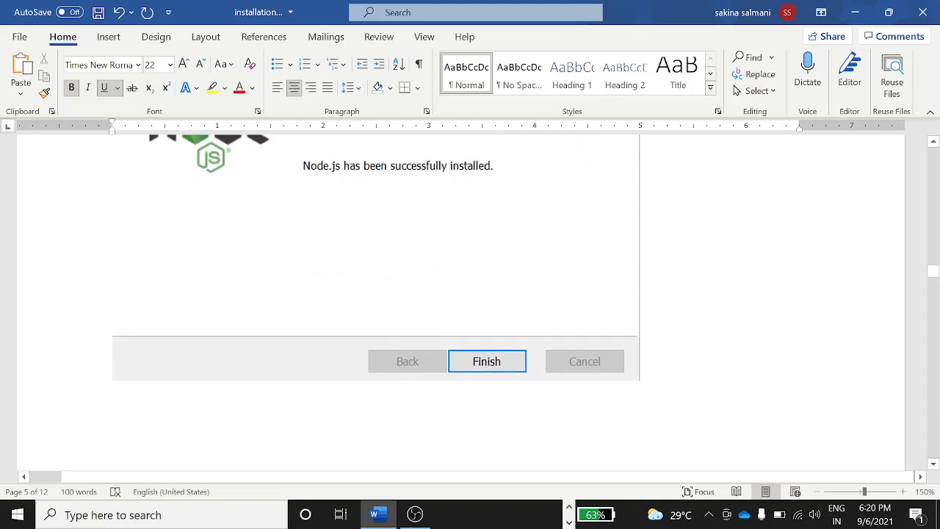
pyautogui.click(487, 361)
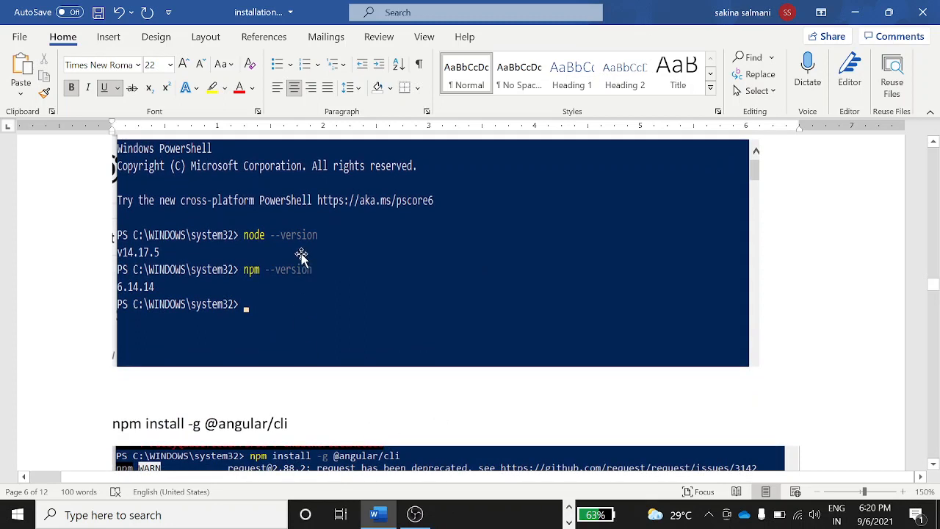
pyautogui.moveTo(328, 244)
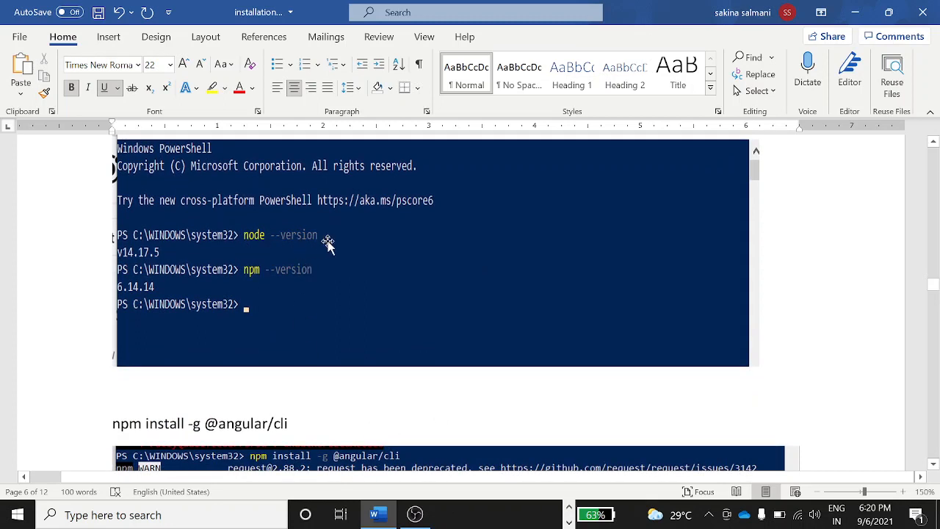
pyautogui.moveTo(154, 262)
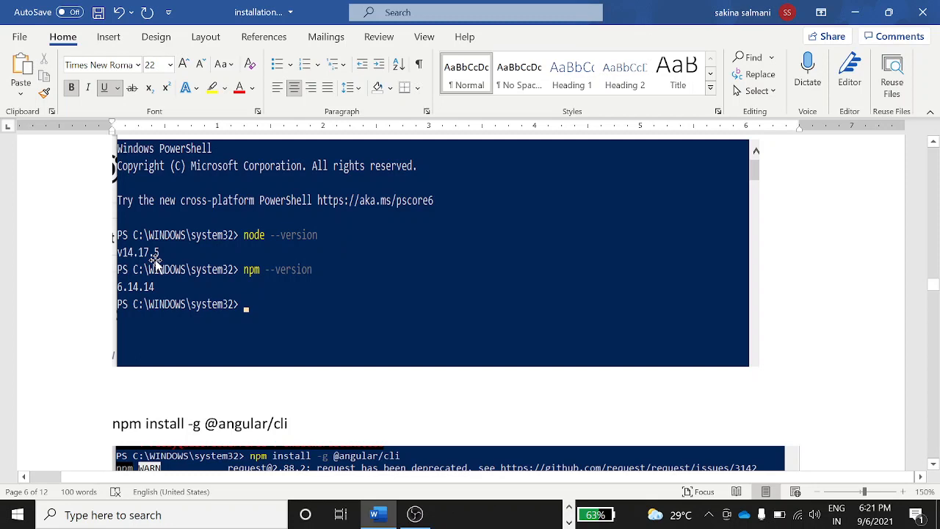
pyautogui.moveTo(334, 244)
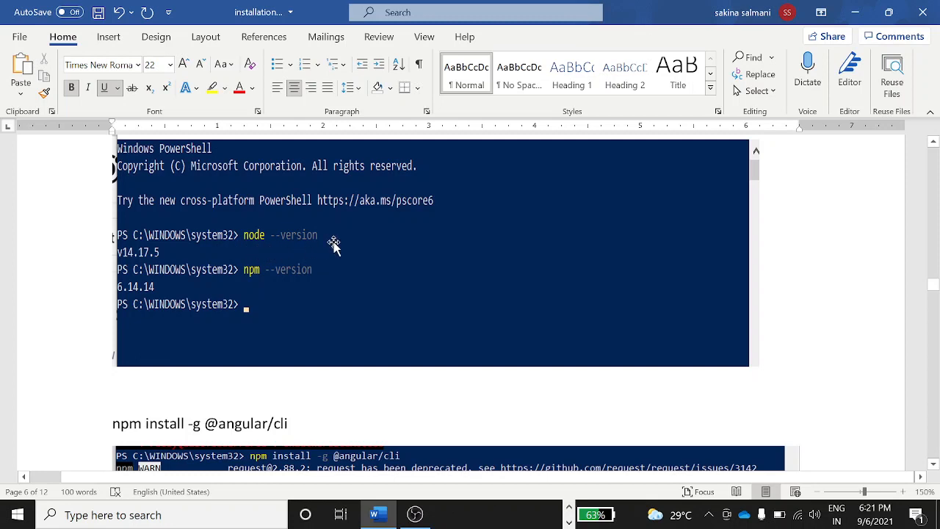
pyautogui.moveTo(326, 288)
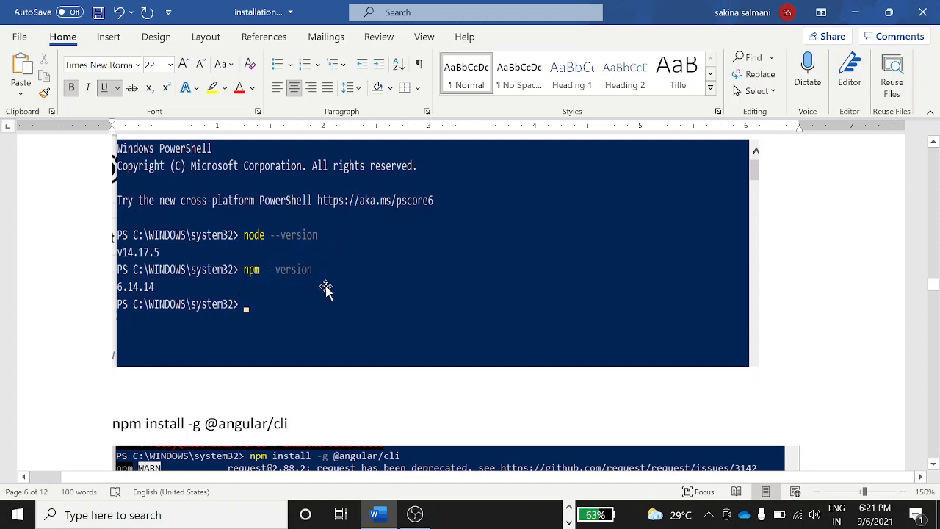
pyautogui.scroll(-3)
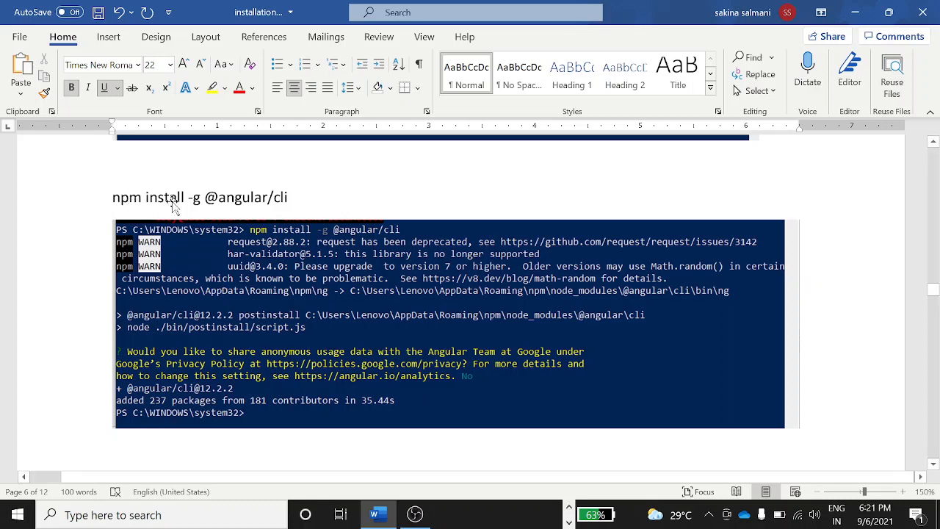
pyautogui.moveTo(271, 196)
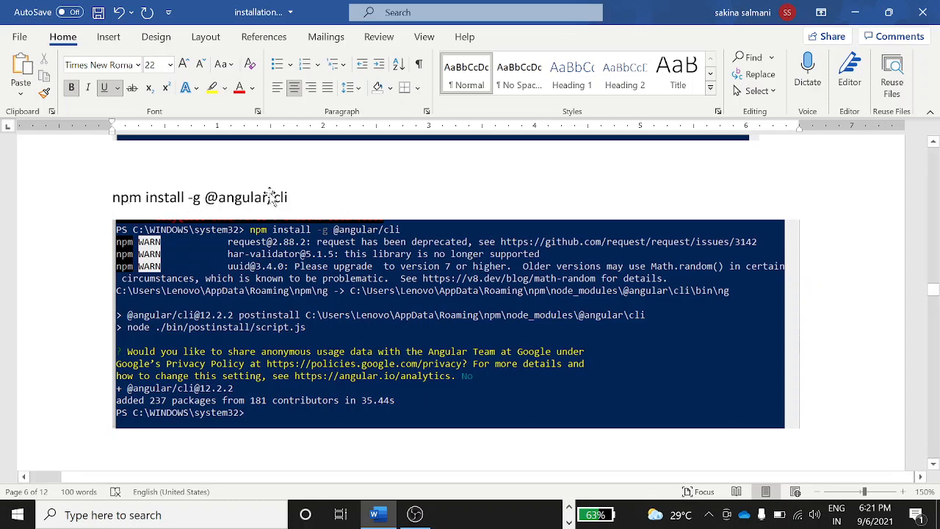
pyautogui.moveTo(478, 257)
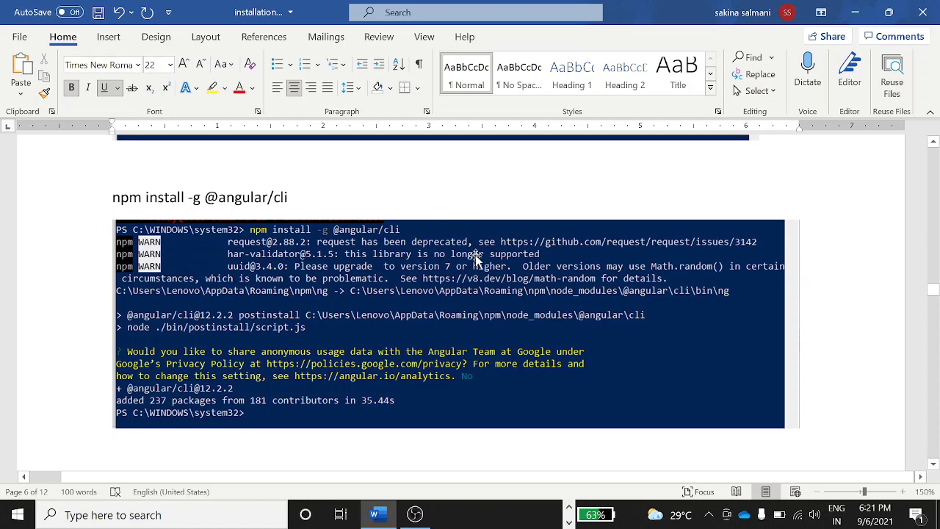
pyautogui.moveTo(412, 242)
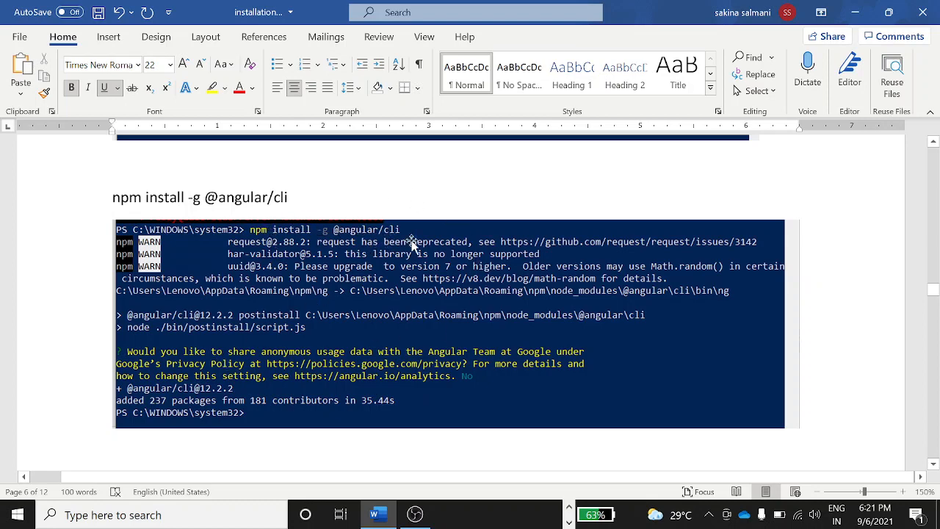
pyautogui.scroll(-3)
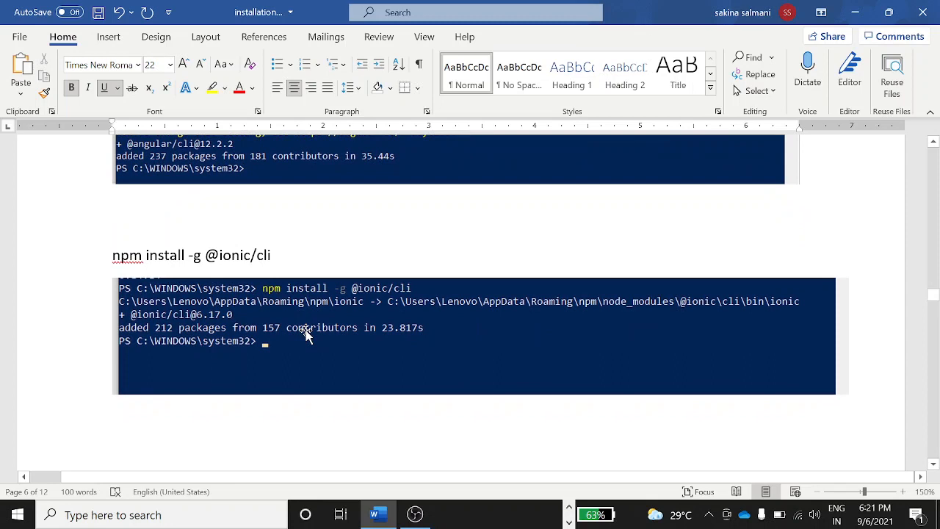
pyautogui.moveTo(227, 288)
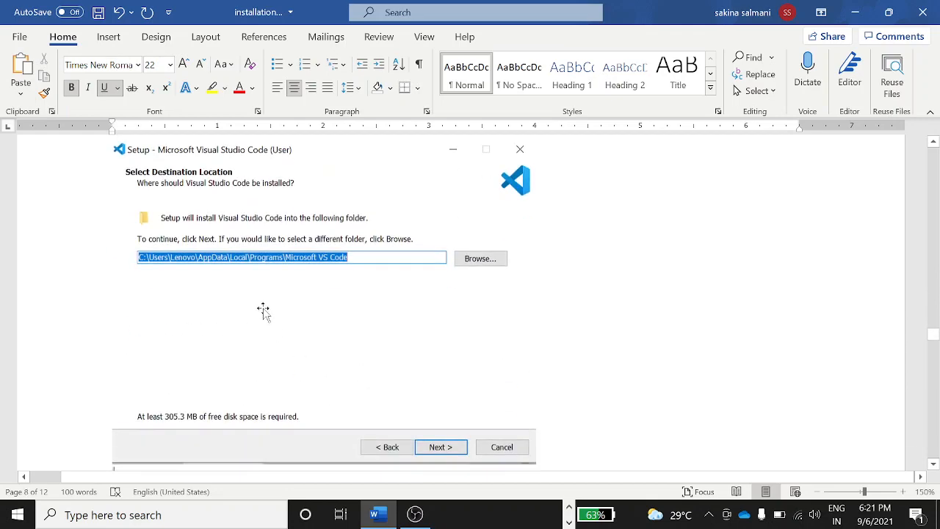
# Step: Move through the VS Code installer screenshots on pages 8–10 past the Finish screen
pyautogui.click(441, 447)
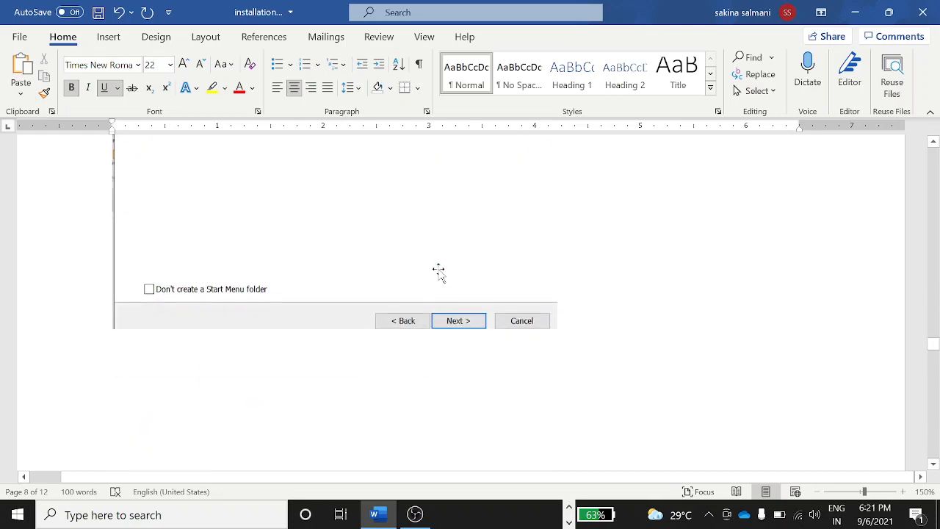
pyautogui.scroll(-3)
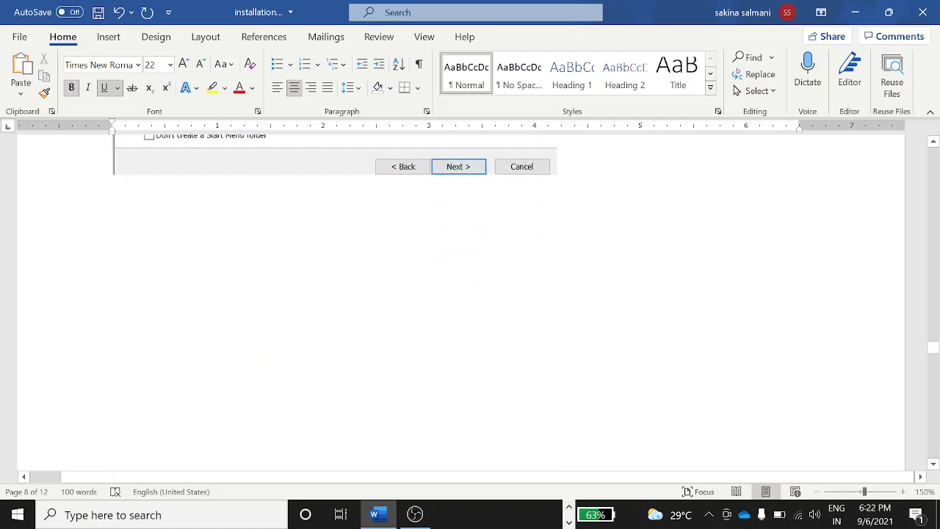
pyautogui.click(458, 166)
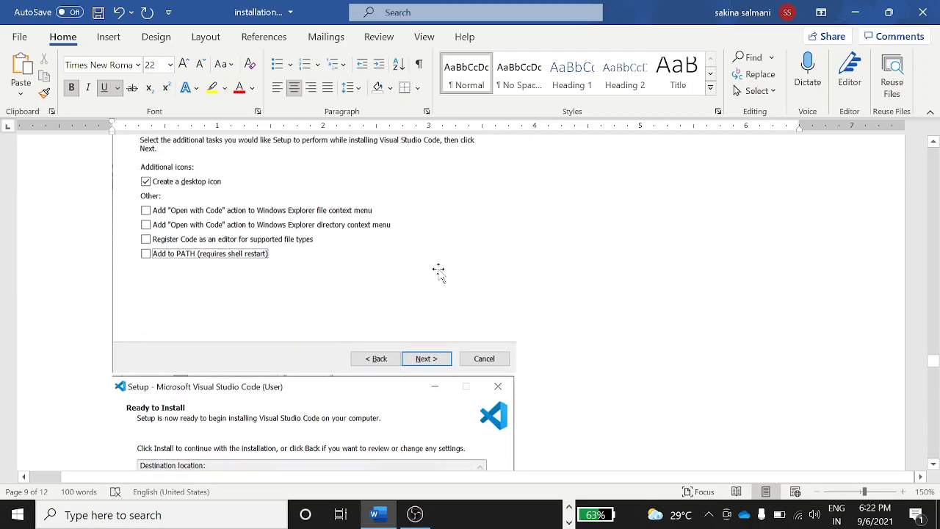
pyautogui.click(426, 358)
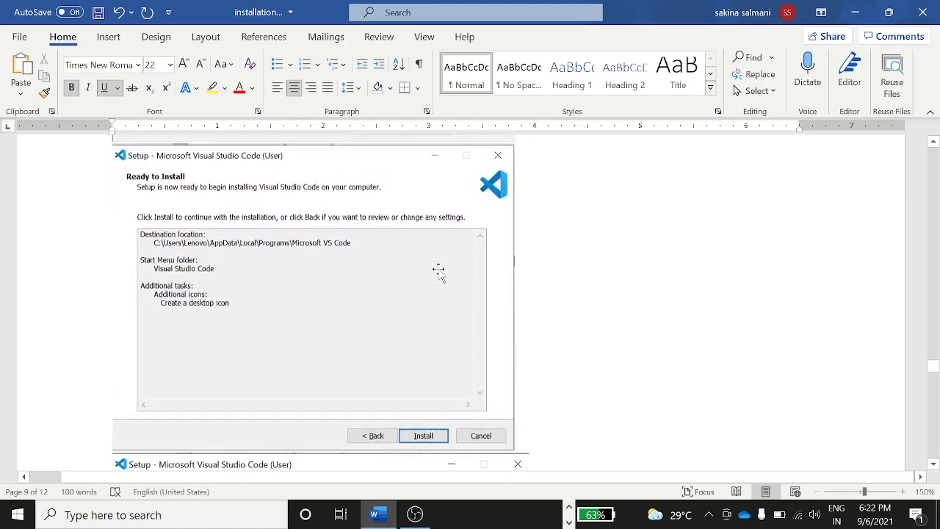
pyautogui.click(423, 435)
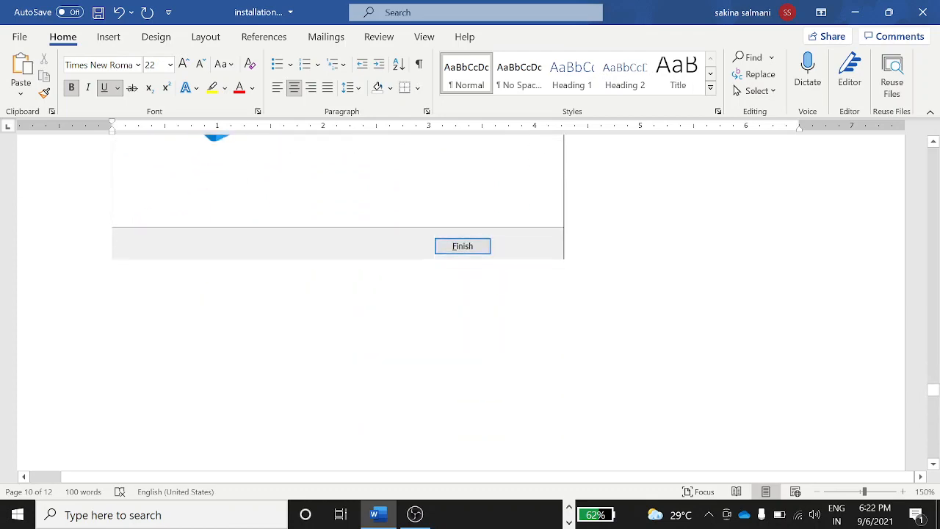
pyautogui.click(462, 246)
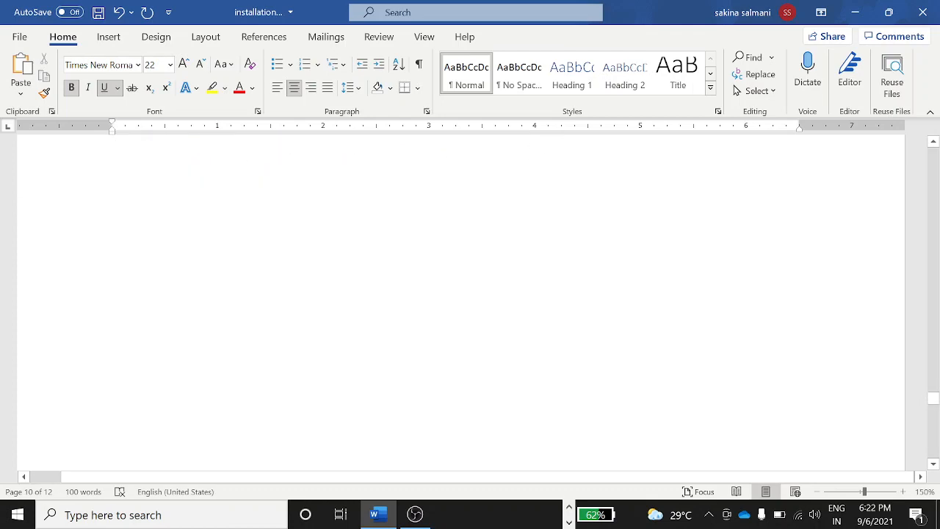
# Step: Scroll to page 11's Command 1 and Command 2 with their npm install and audit fix output
pyautogui.scroll(-3)
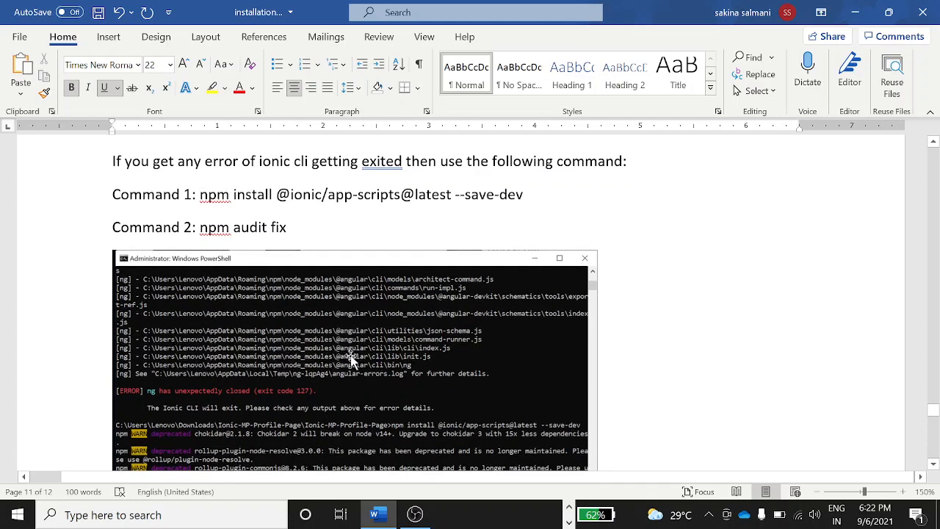
pyautogui.scroll(-3)
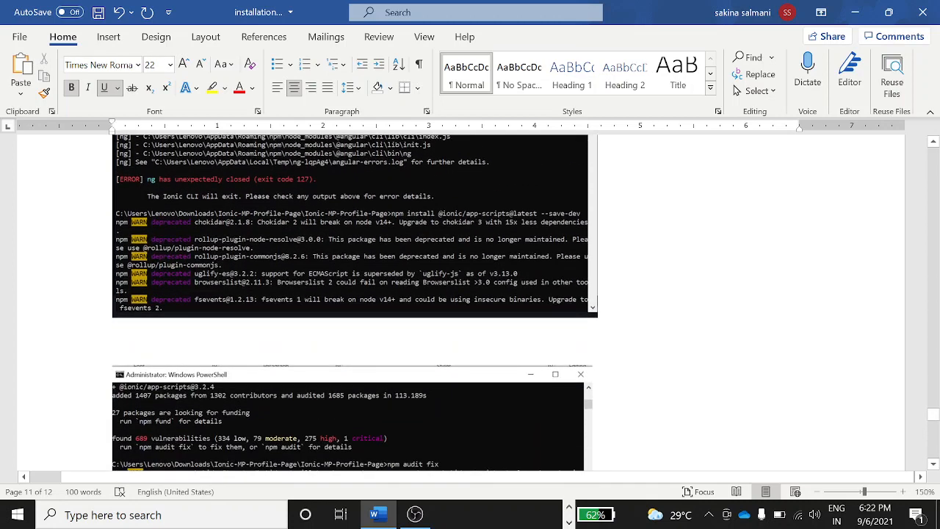
pyautogui.scroll(-3)
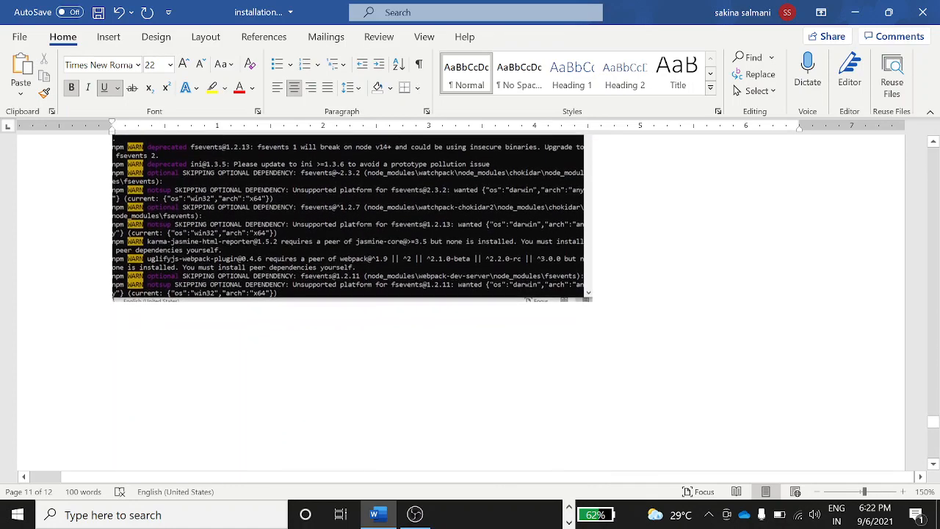